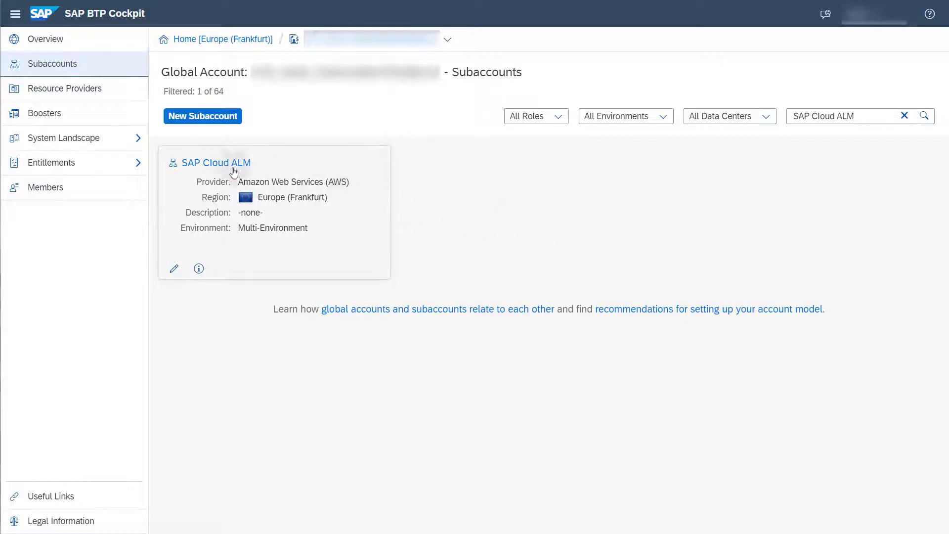
- Open the SAP Cloud ALM subaccount's Overview page from the filtered subaccounts list
left_click(215, 162)
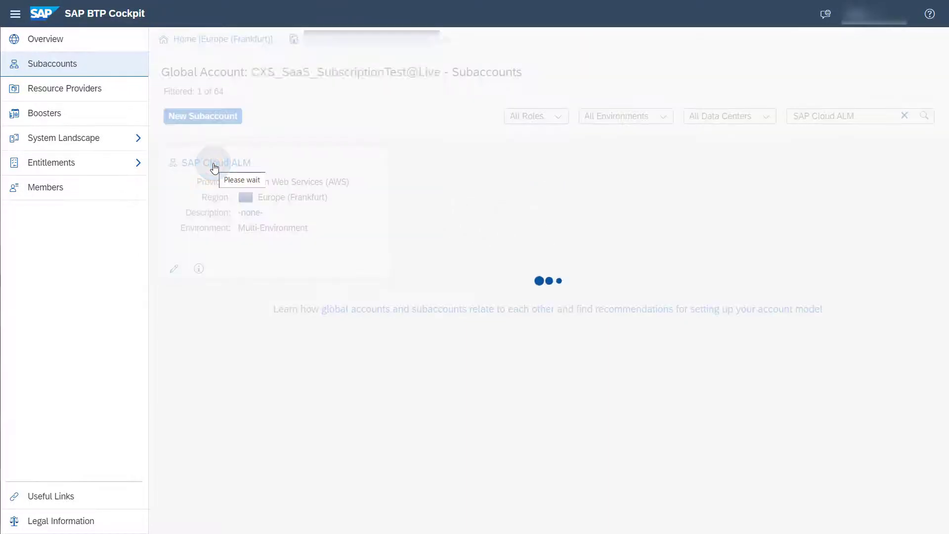
left_click(216, 162)
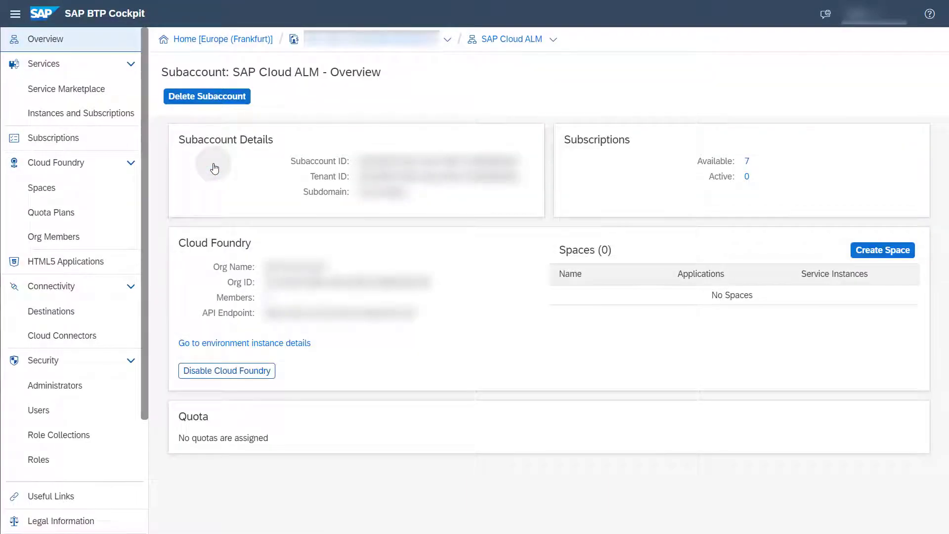
mouse_move(202, 170)
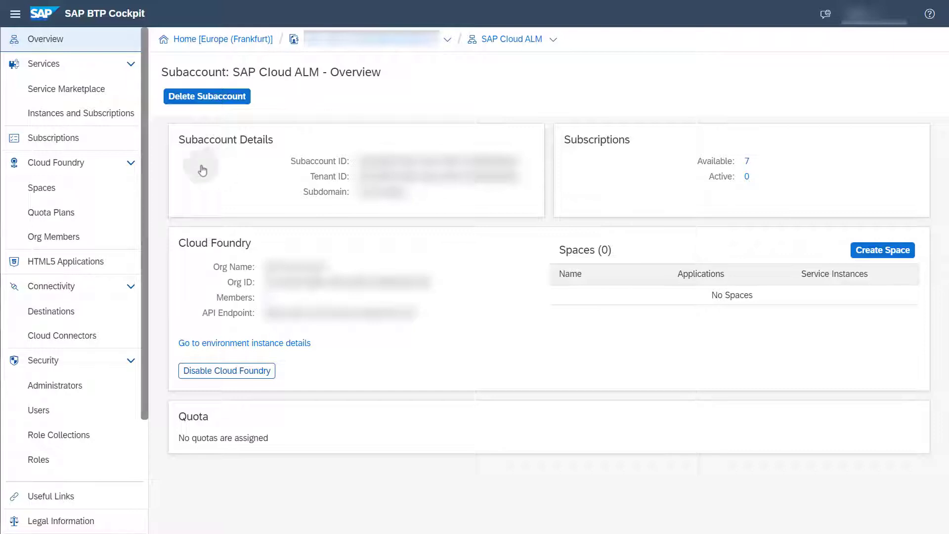
- Create the Cloud Foundry space sap_cloud_alm_space with Space Manager and Developer roles kept
left_click(42, 187)
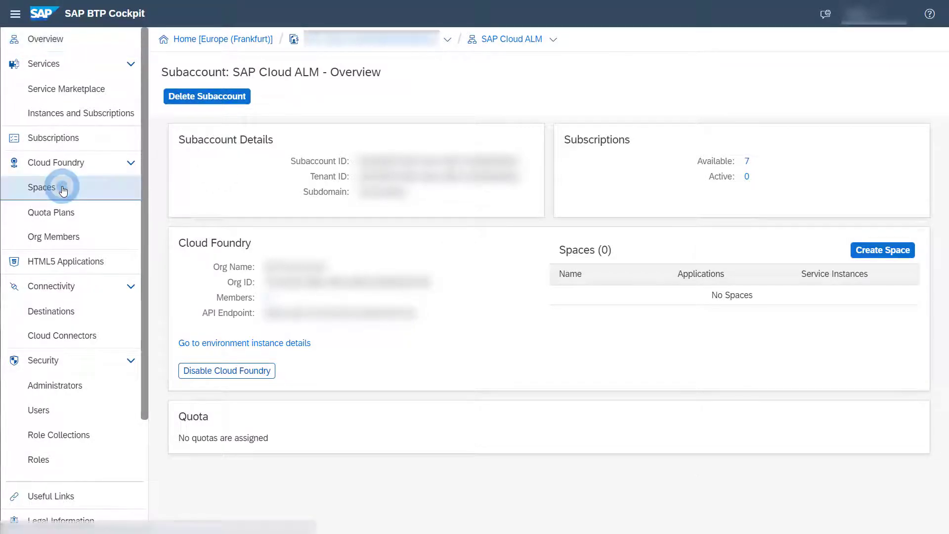
left_click(42, 187)
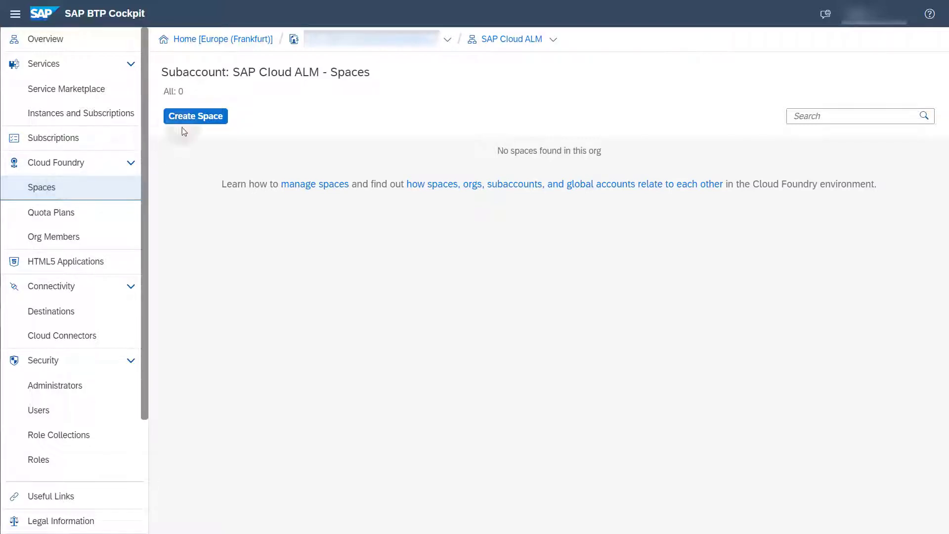
left_click(195, 116)
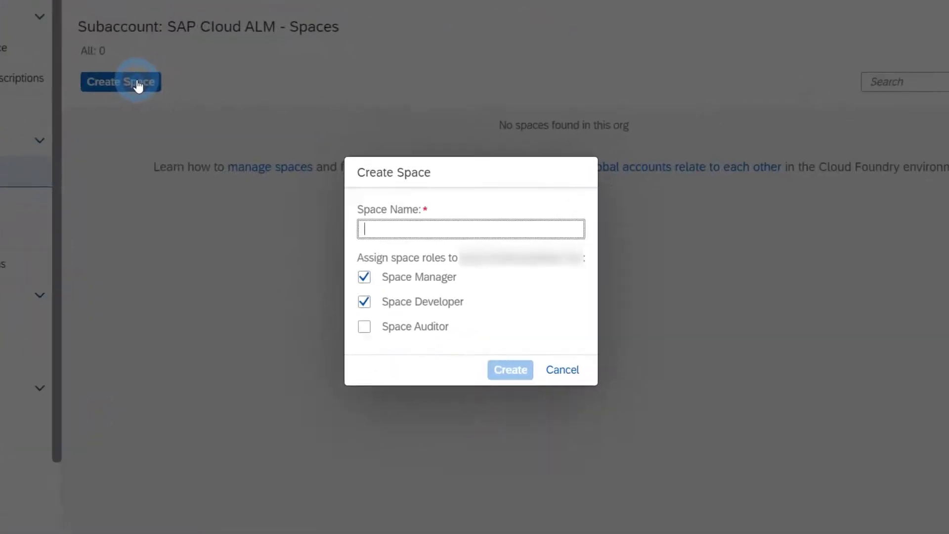
type("sap_cloud_alm_space")
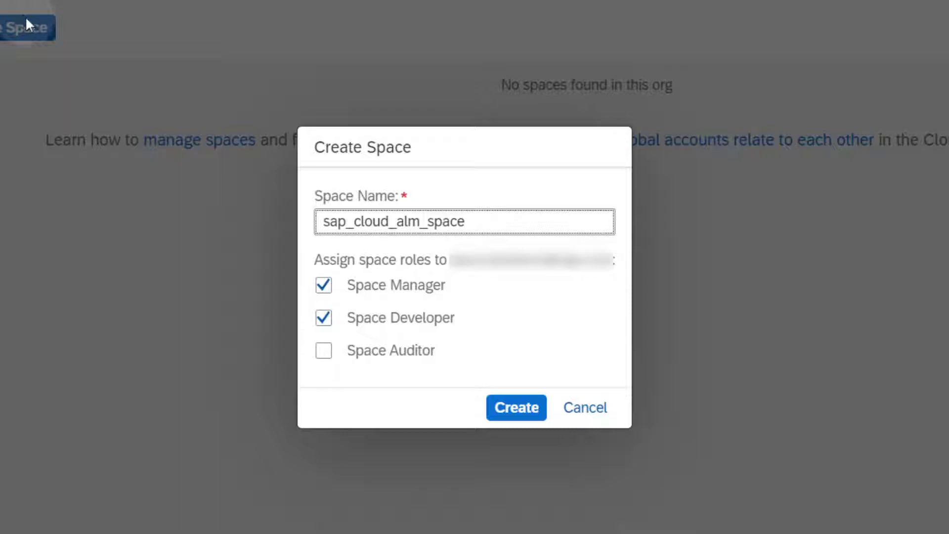
left_click(516, 406)
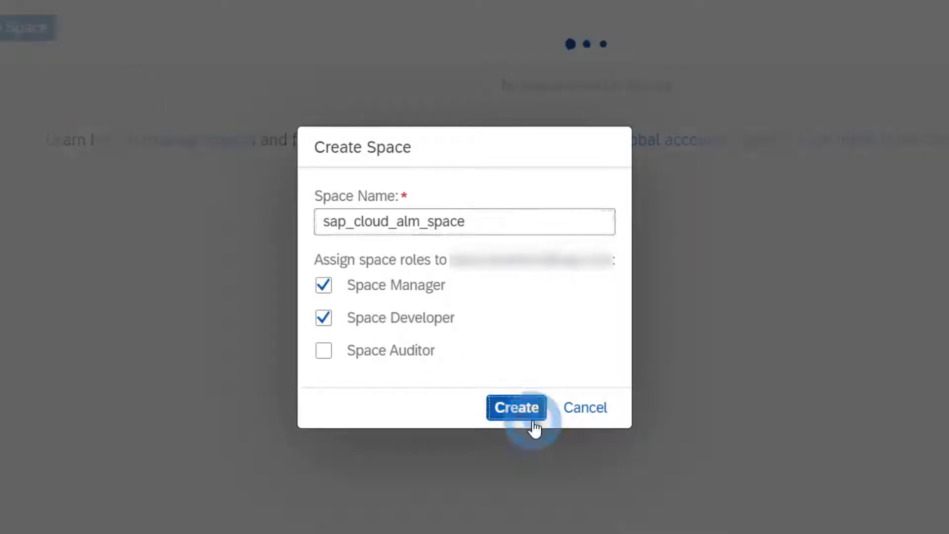
left_click(516, 407)
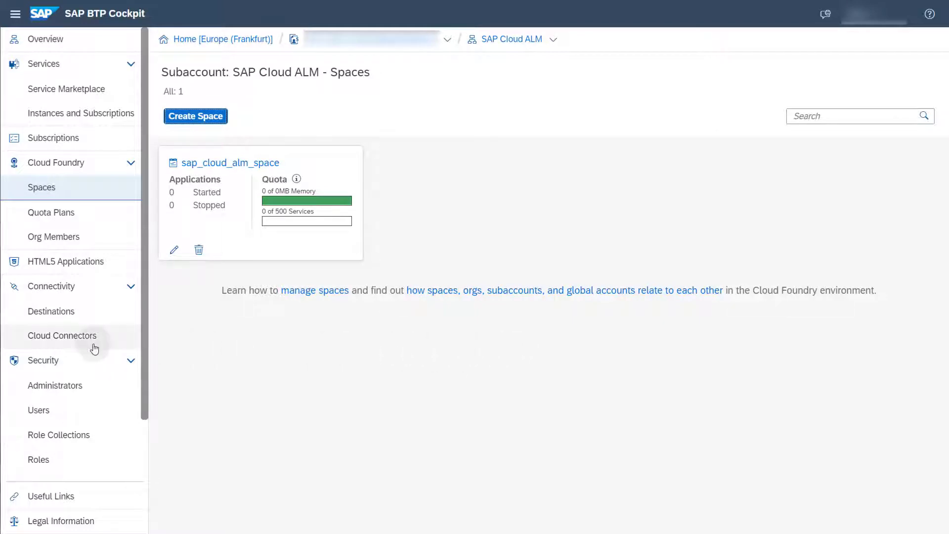
- Edit the subaccount's entitlements and browse the service plan catalogue
scroll("down", 3)
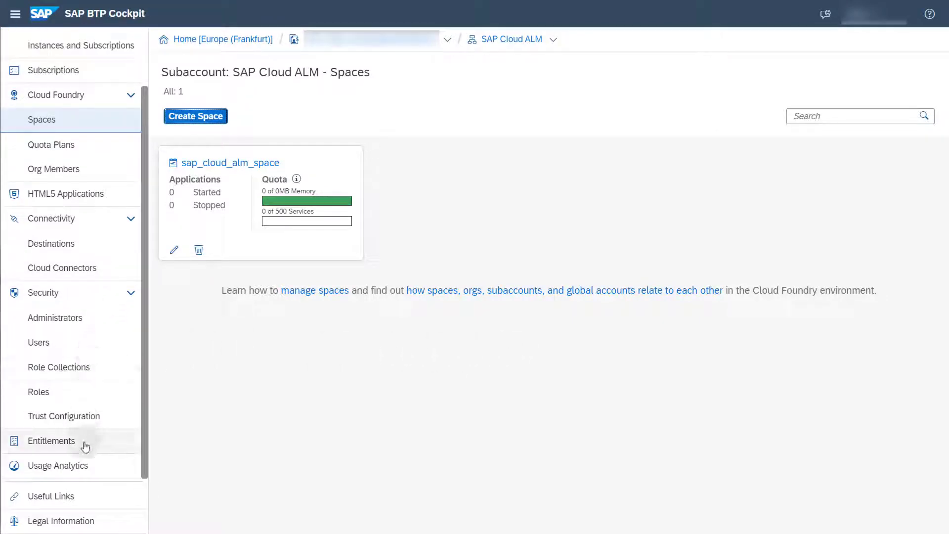
left_click(51, 440)
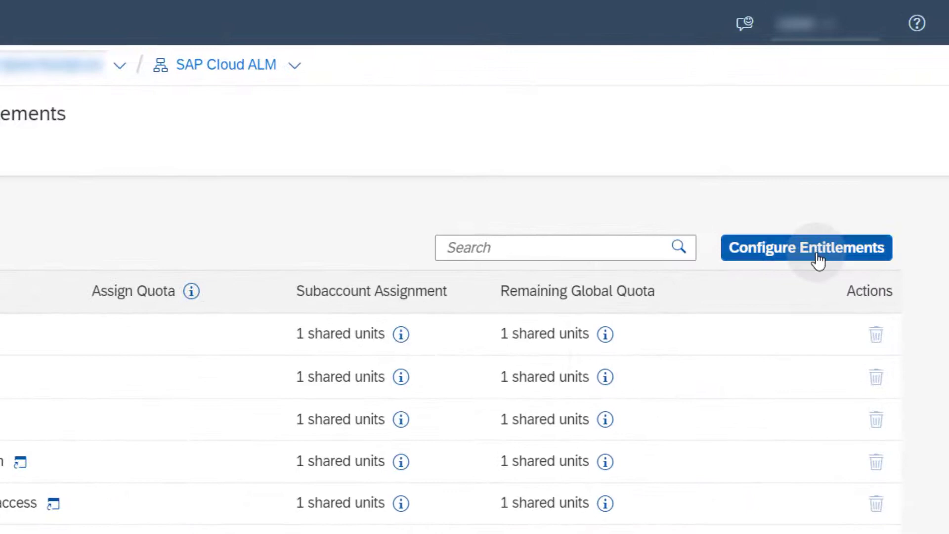
left_click(806, 247)
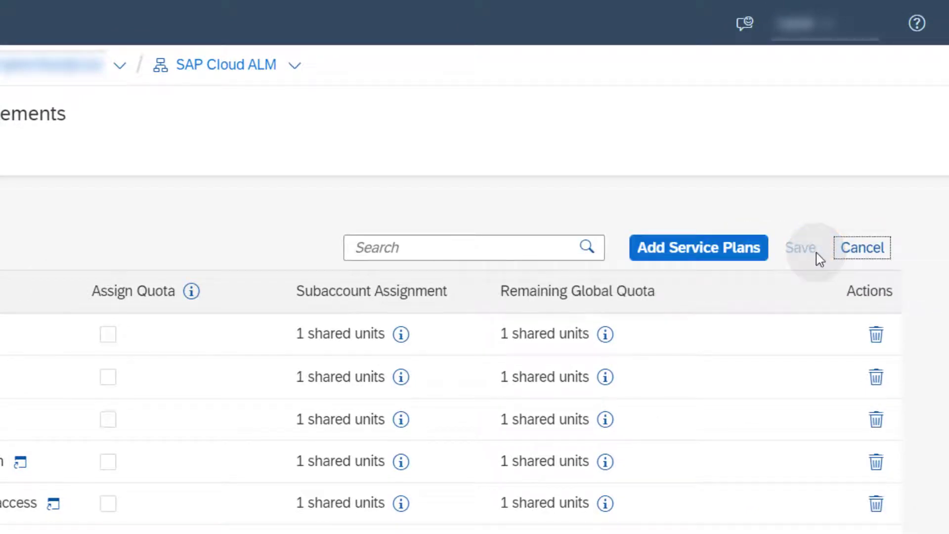
left_click(698, 247)
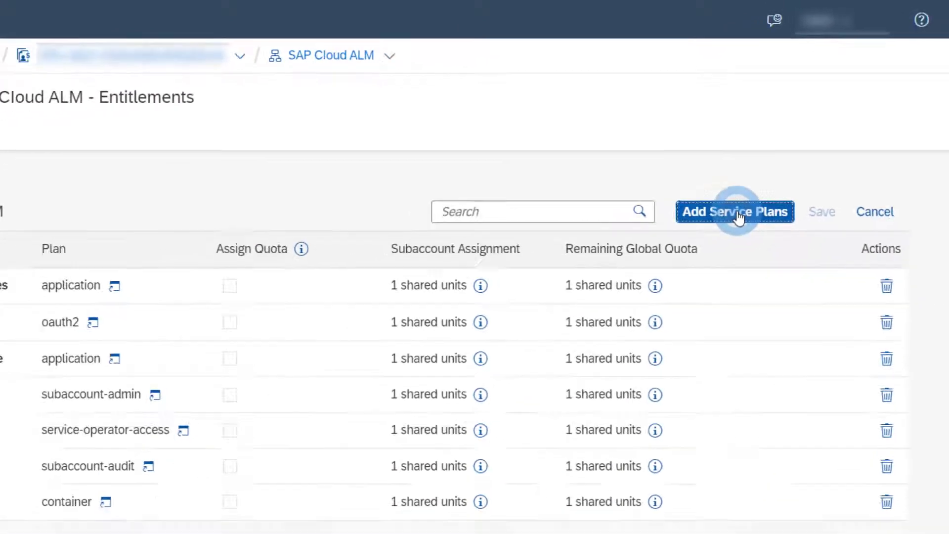
left_click(735, 211)
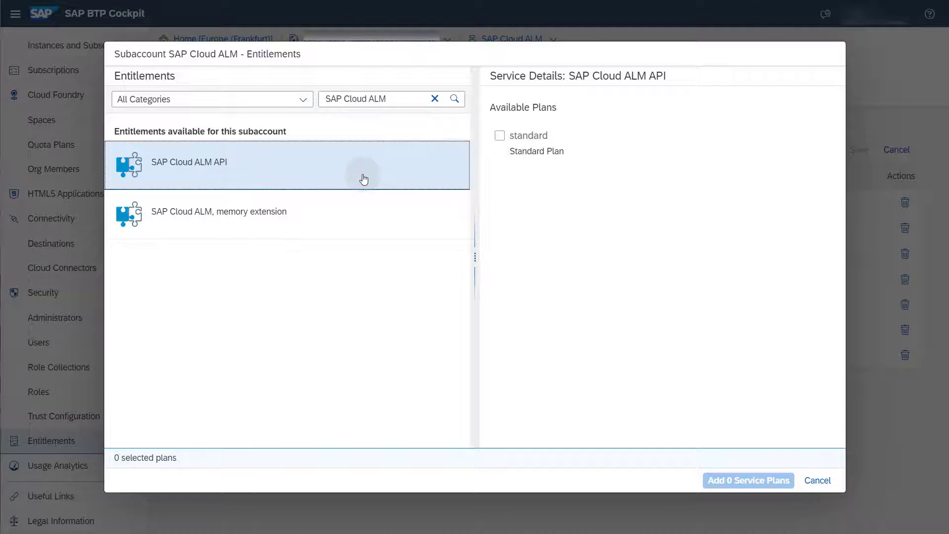
mouse_move(457, 153)
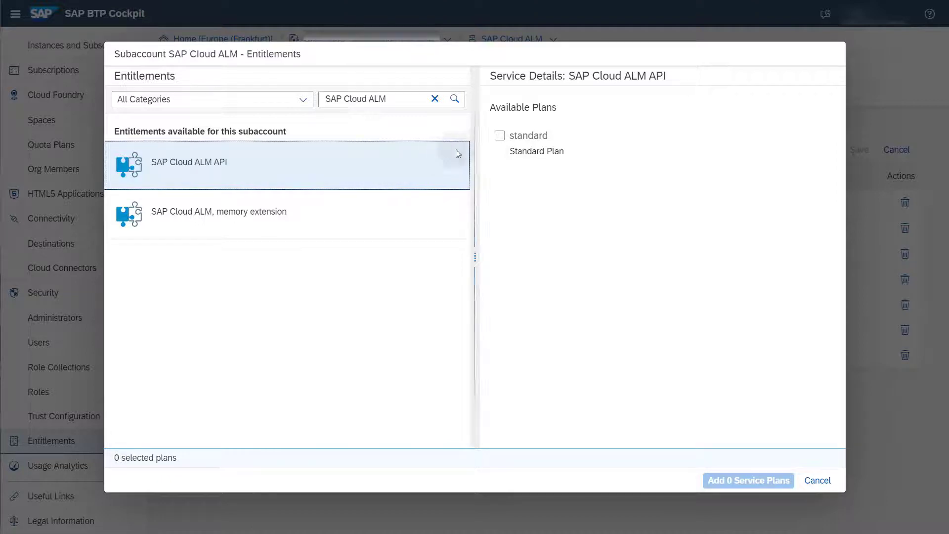
- Add the SAP Cloud ALM API standard plan with 1 unit and save the entitlements
left_click(500, 136)
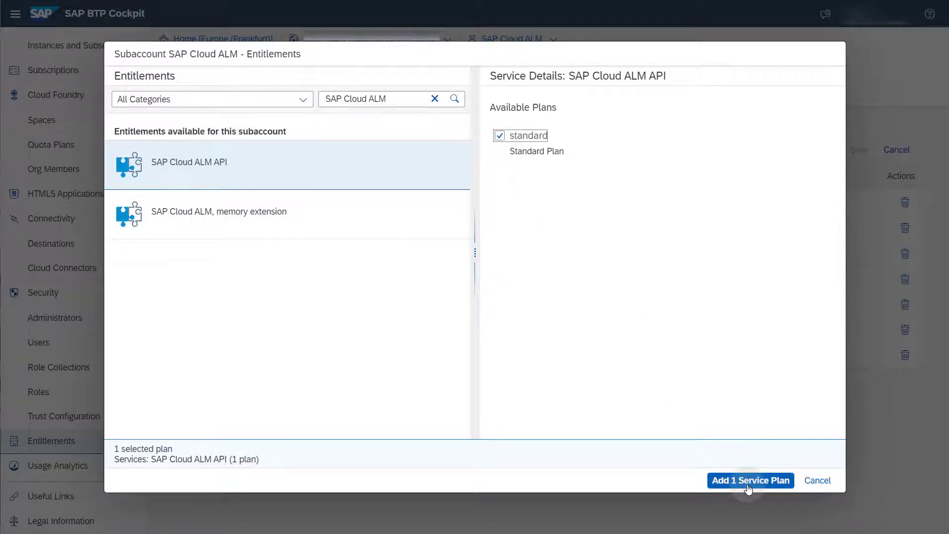
left_click(750, 480)
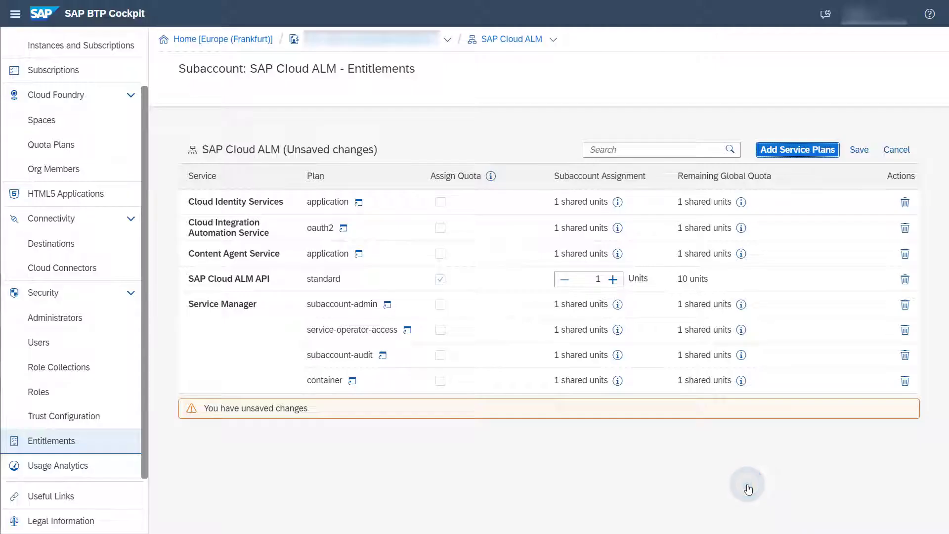
mouse_move(843, 217)
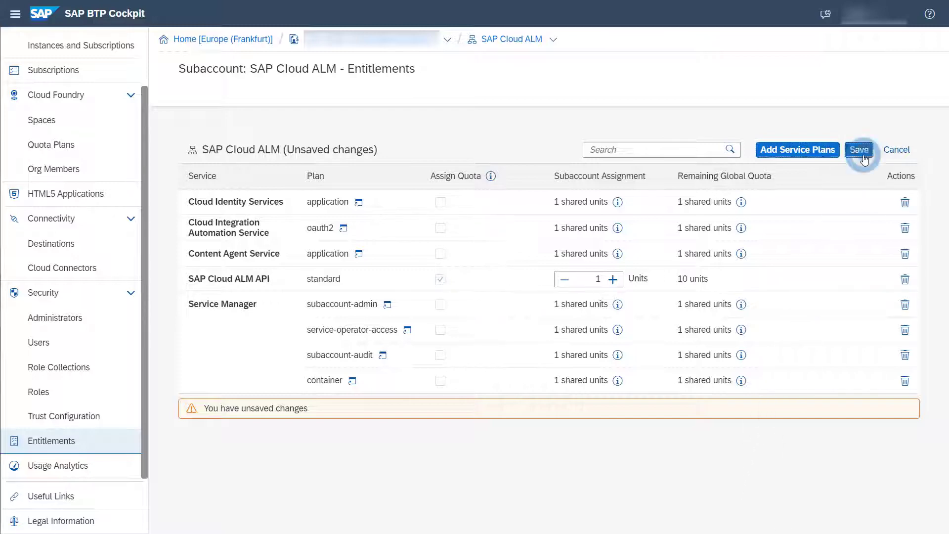
left_click(859, 149)
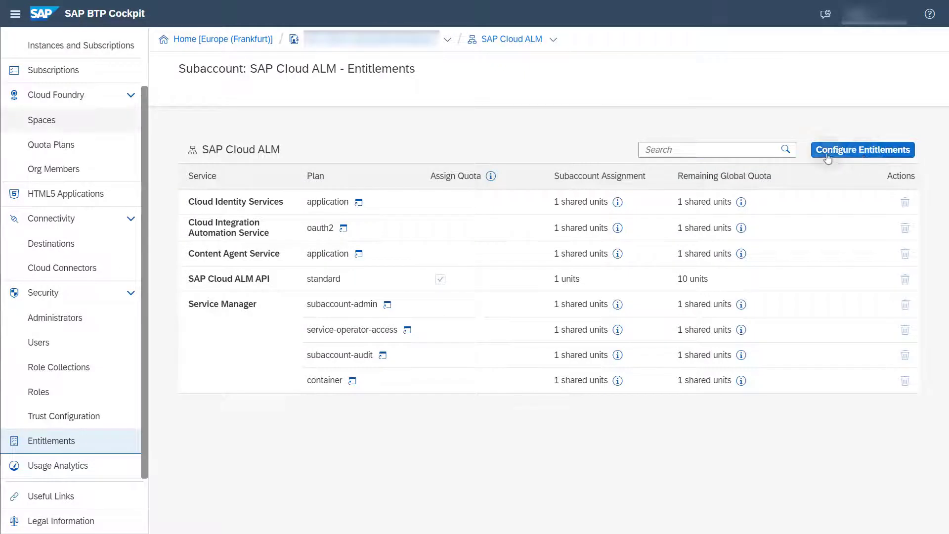
- Show the SAP Cloud ALM API service details in sap_cloud_alm_space's Service Marketplace
left_click(41, 120)
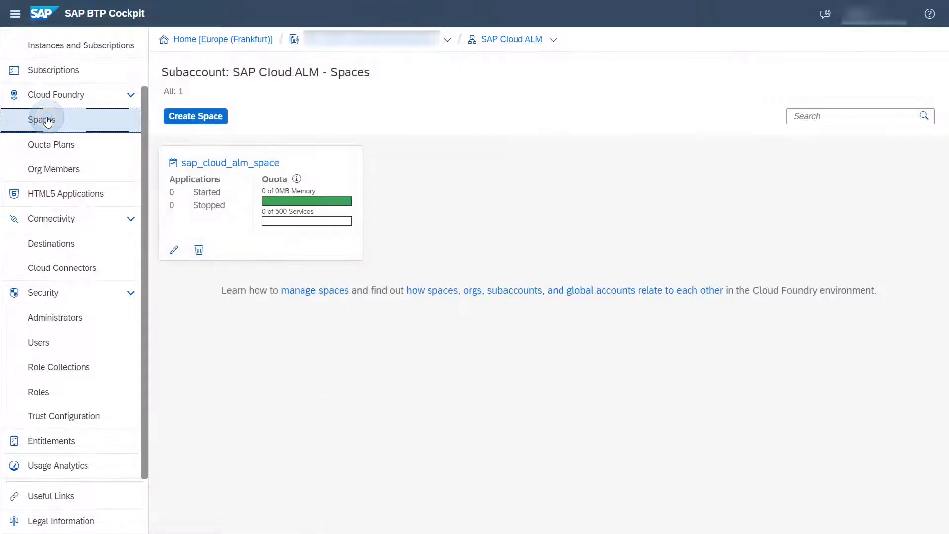
mouse_move(231, 169)
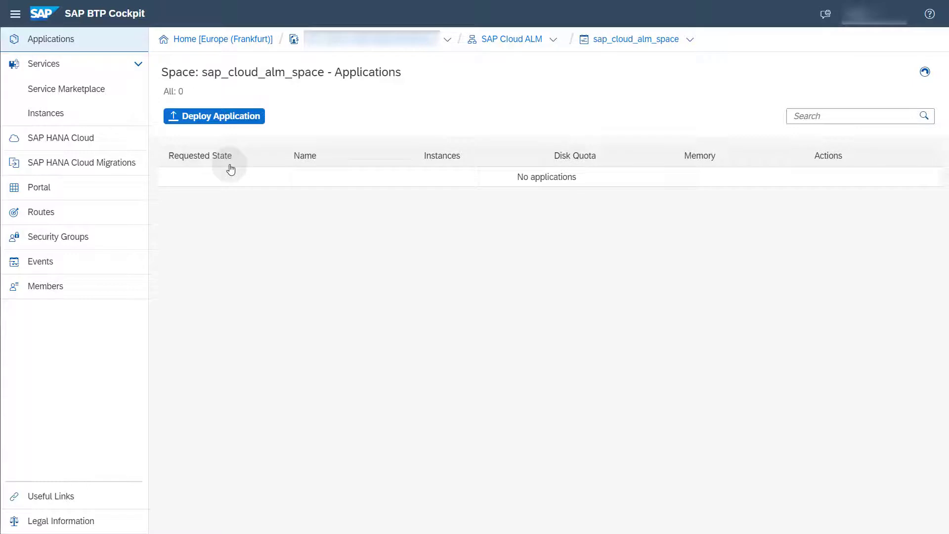
left_click(66, 88)
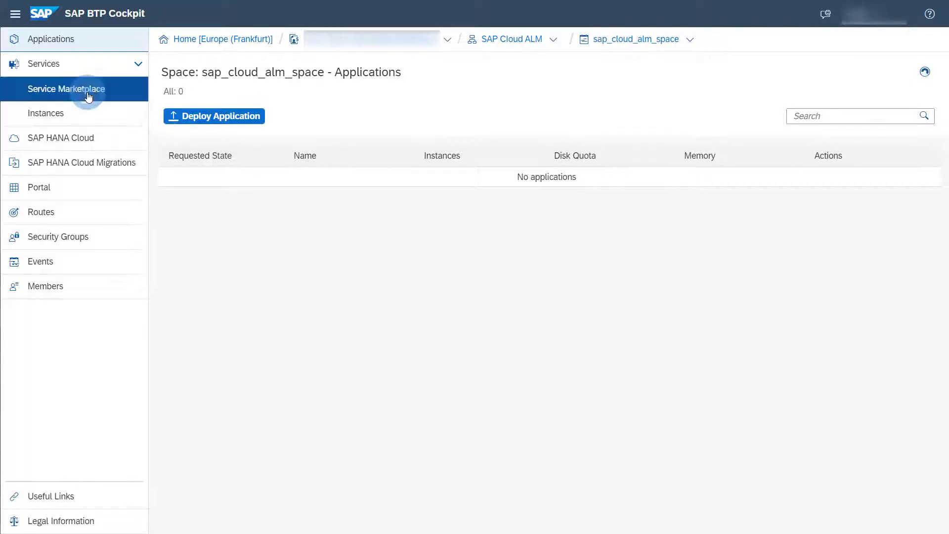
left_click(67, 88)
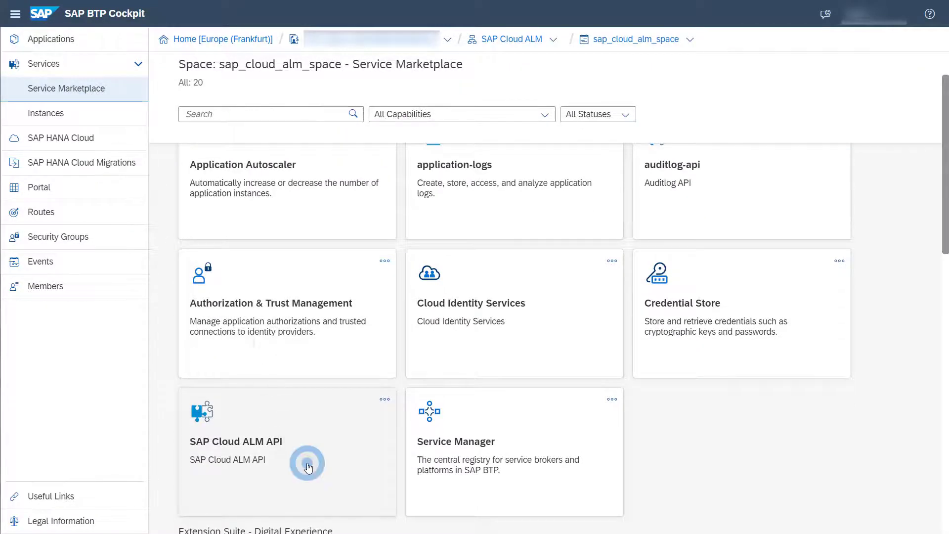
left_click(287, 451)
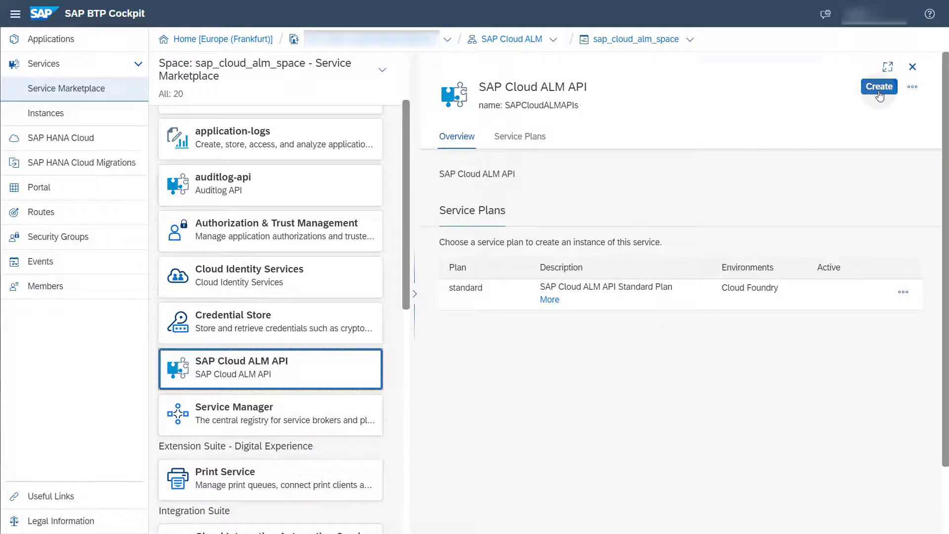
- Create the standard-plan instance sap_cloud_alm_api and go to the service instances list
left_click(878, 87)
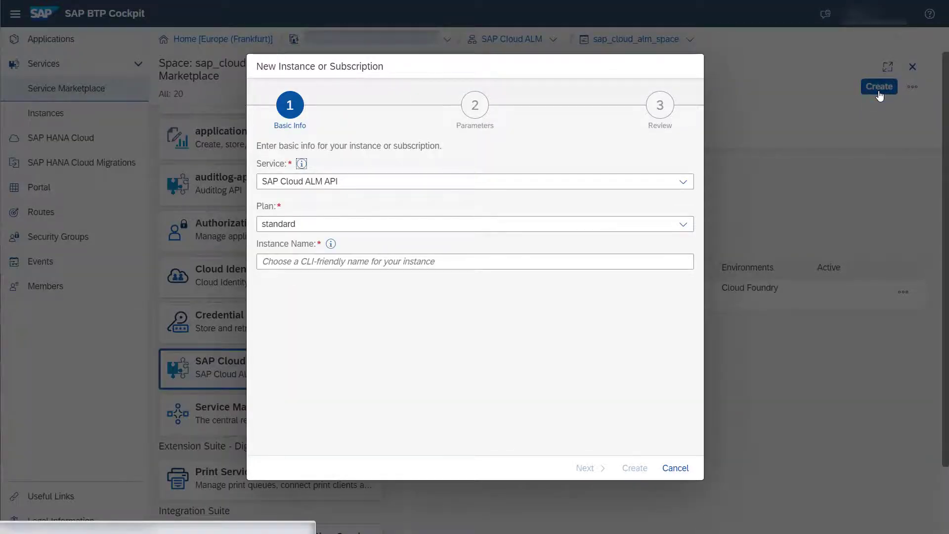
type("sap_cloud_alm_api")
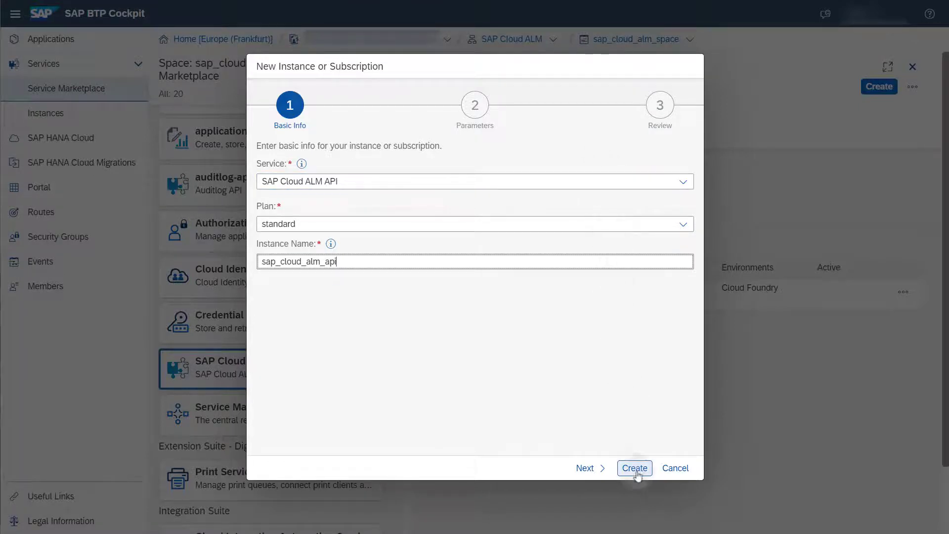
left_click(634, 468)
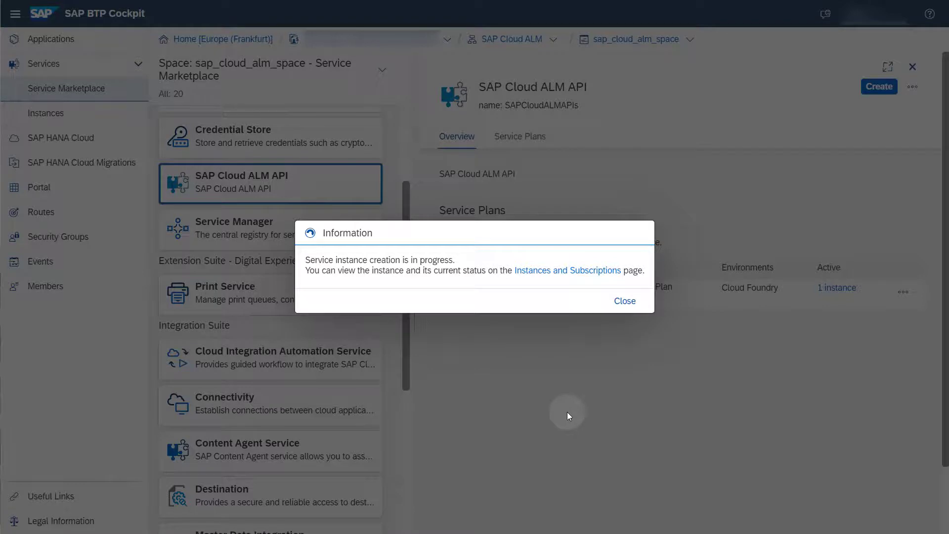
mouse_move(568, 269)
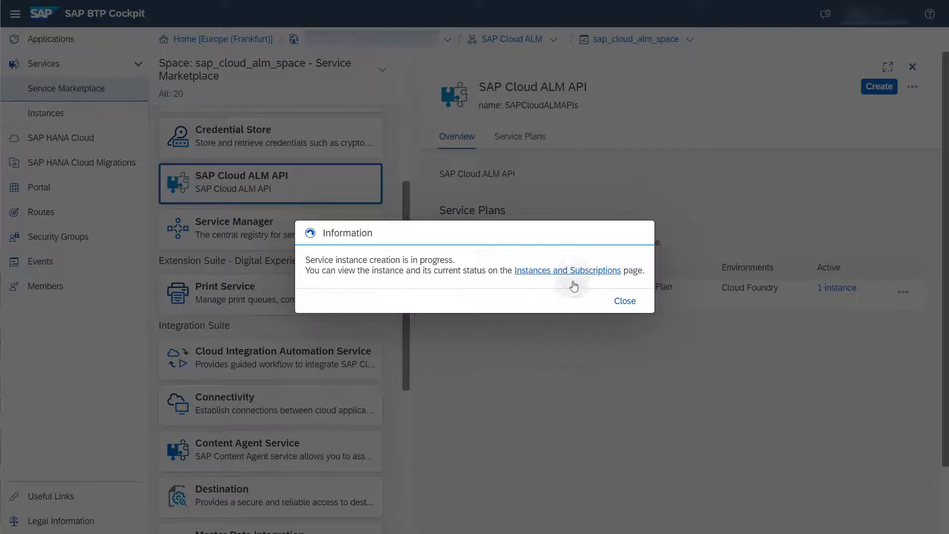
left_click(567, 270)
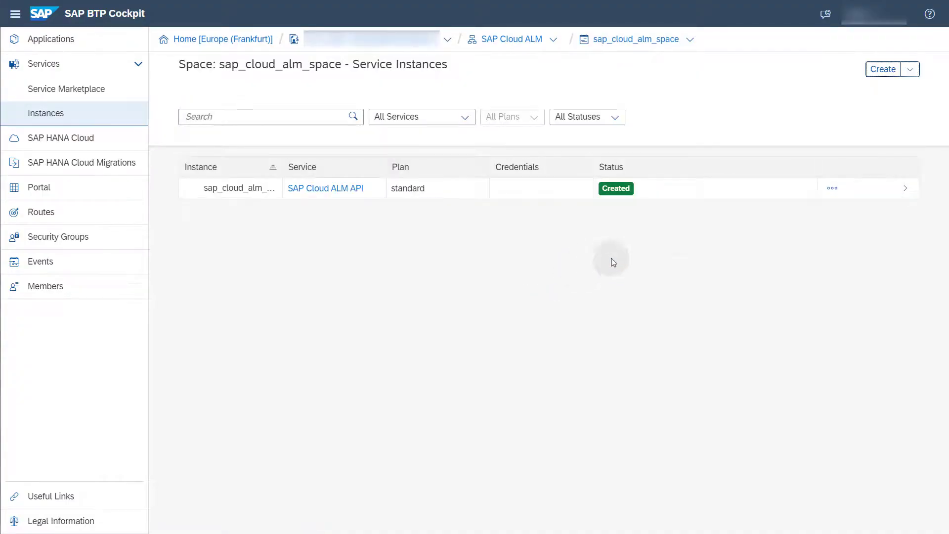
- Create the service key sap_cloud_alm_key for sap_cloud_alm_api and display its JSON credentials
left_click(831, 187)
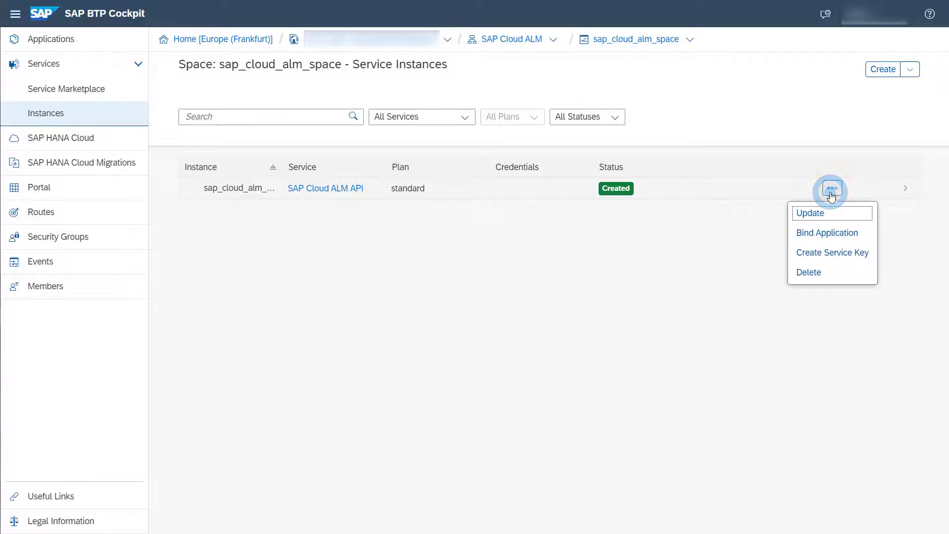
mouse_move(832, 252)
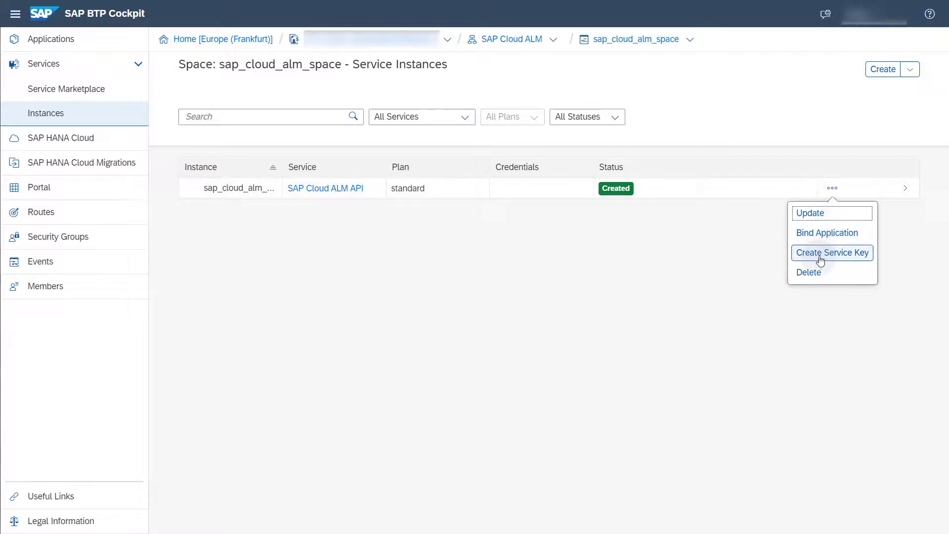
left_click(832, 252)
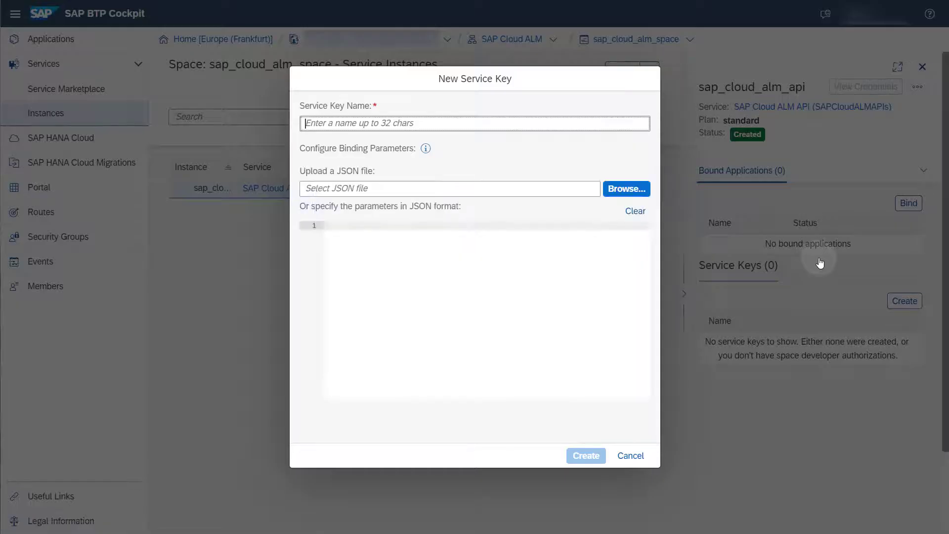
type("sap_cloud_alm_key")
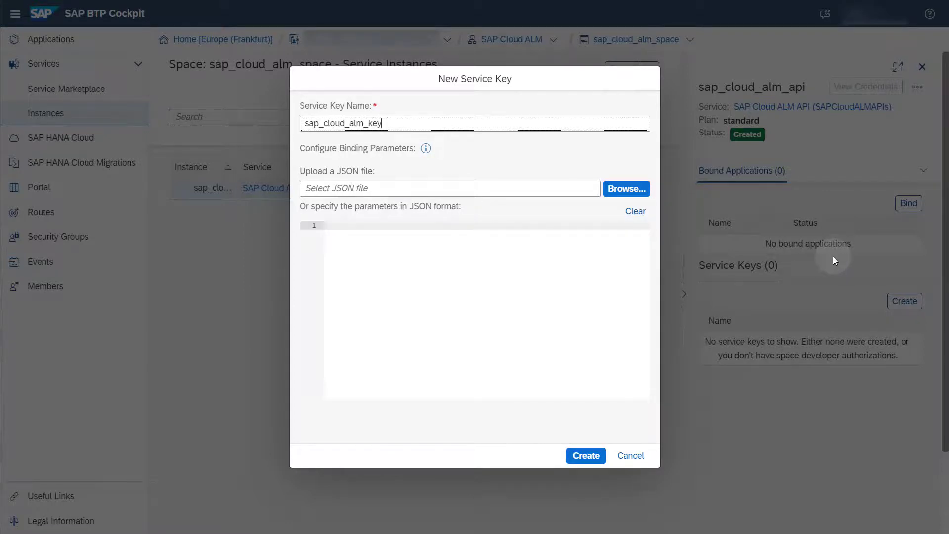
left_click(585, 455)
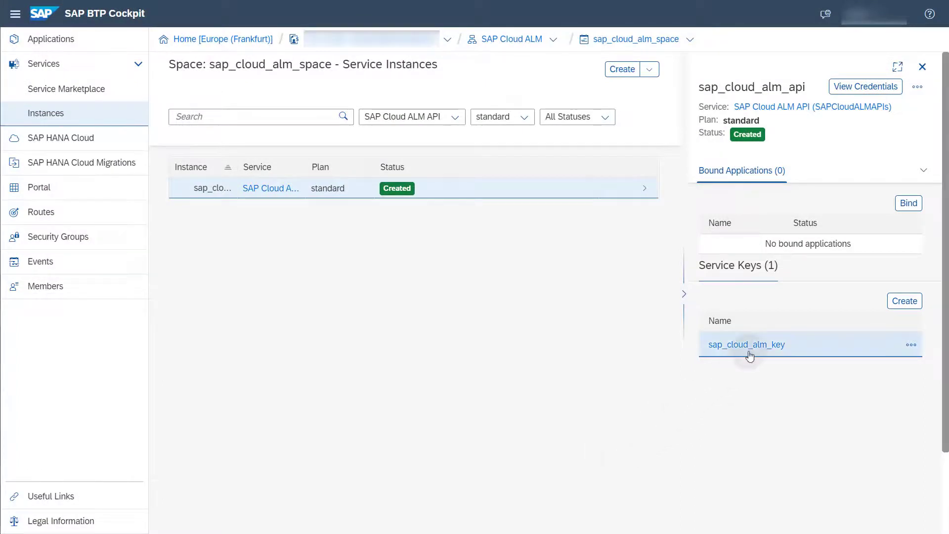
left_click(745, 345)
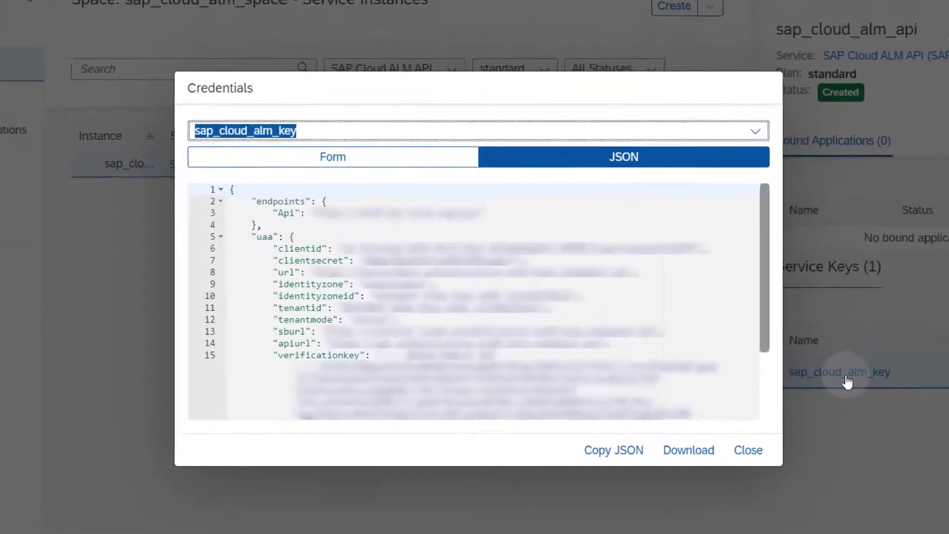